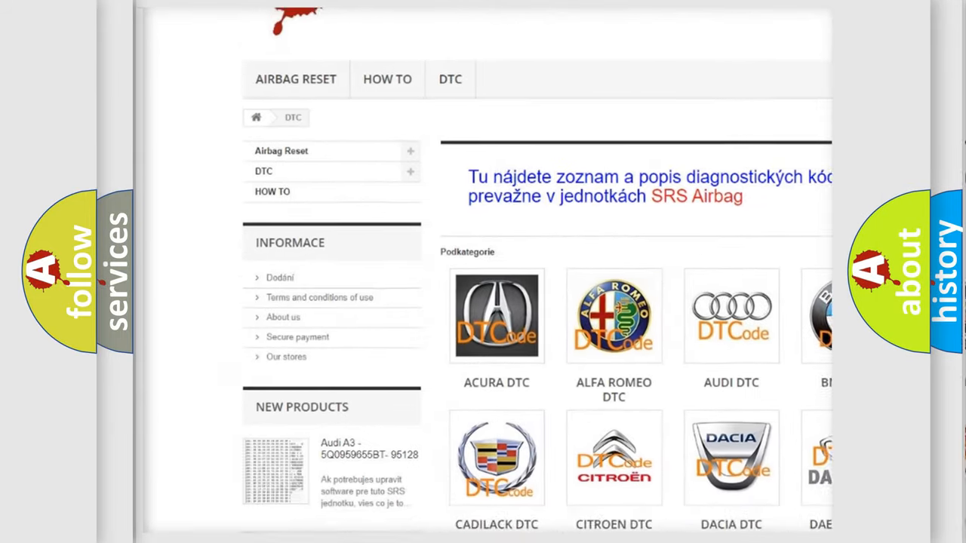
- Scroll down past the car-brand logos to the long list of B-series trouble codes
scroll("down", 3)
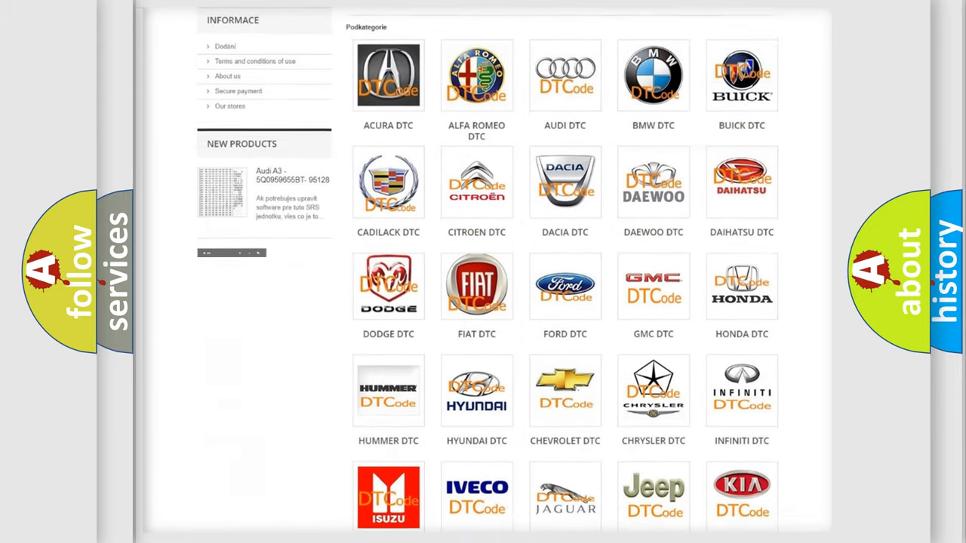
scroll("down", 3)
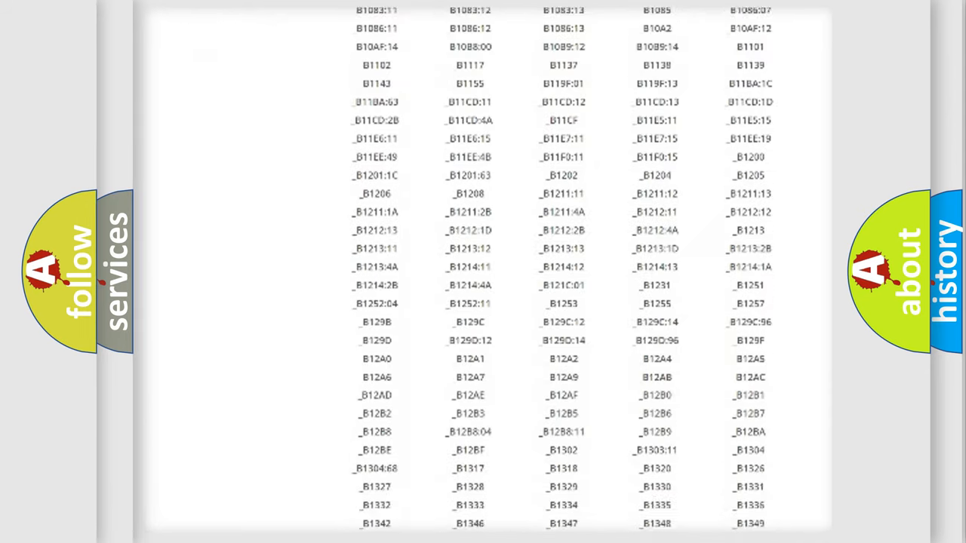
scroll("down", 3)
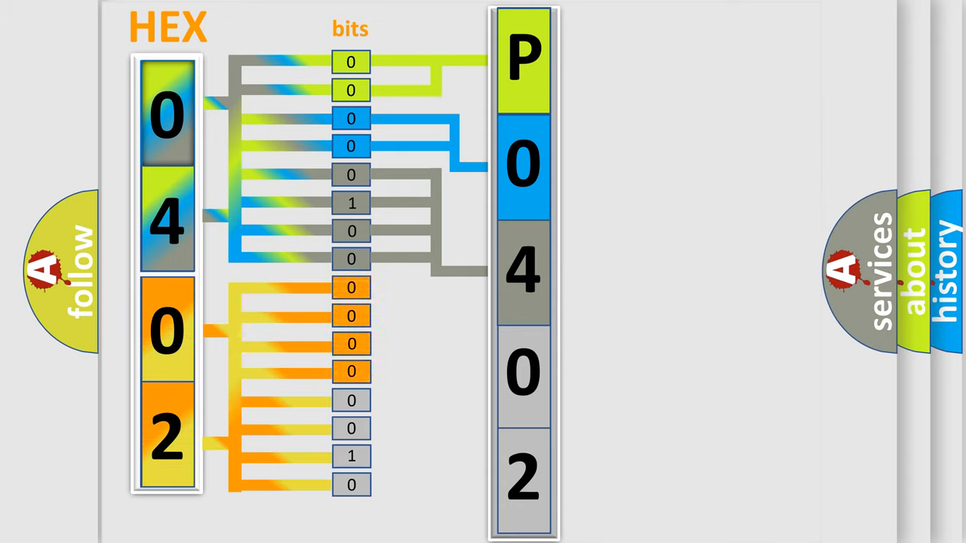
- Play the animated diagram mapping HEX bytes 04 02 through bits to code P0402
left_click(522, 374)
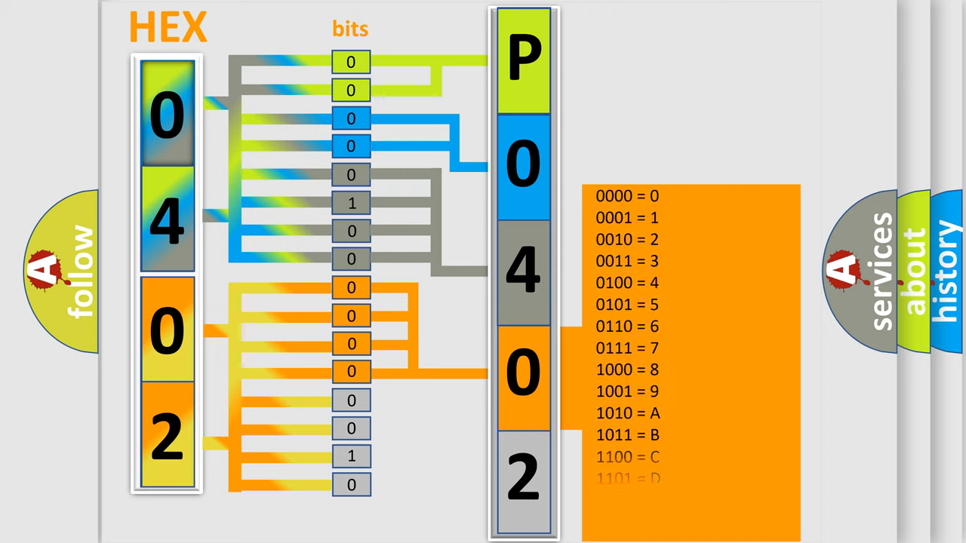